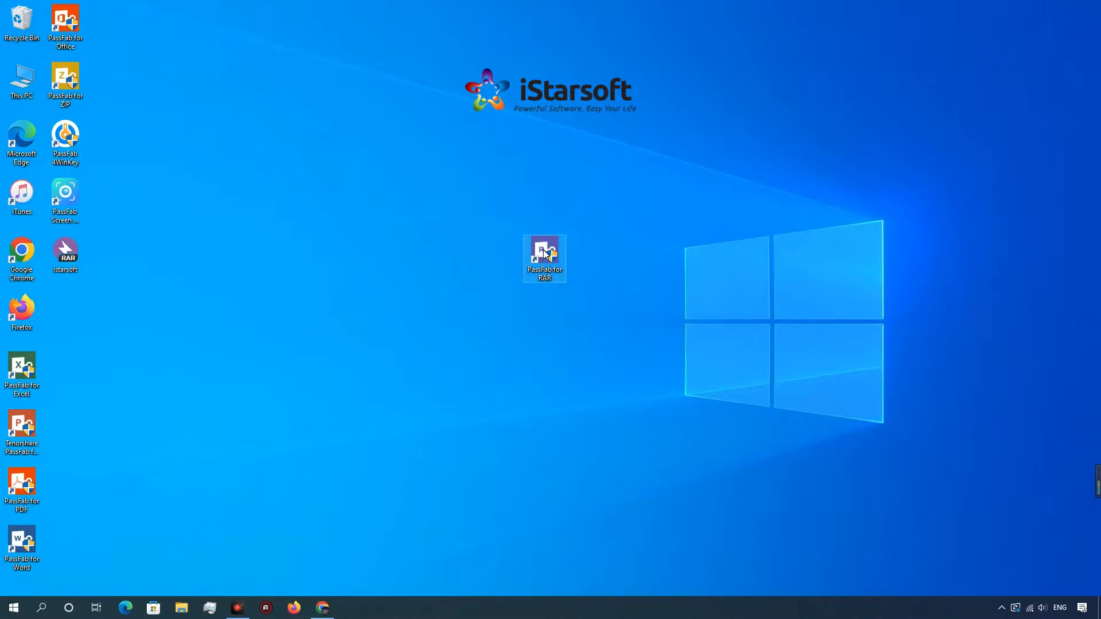
- Launch PassFab for RAR from its desktop shortcut
double_click(545, 258)
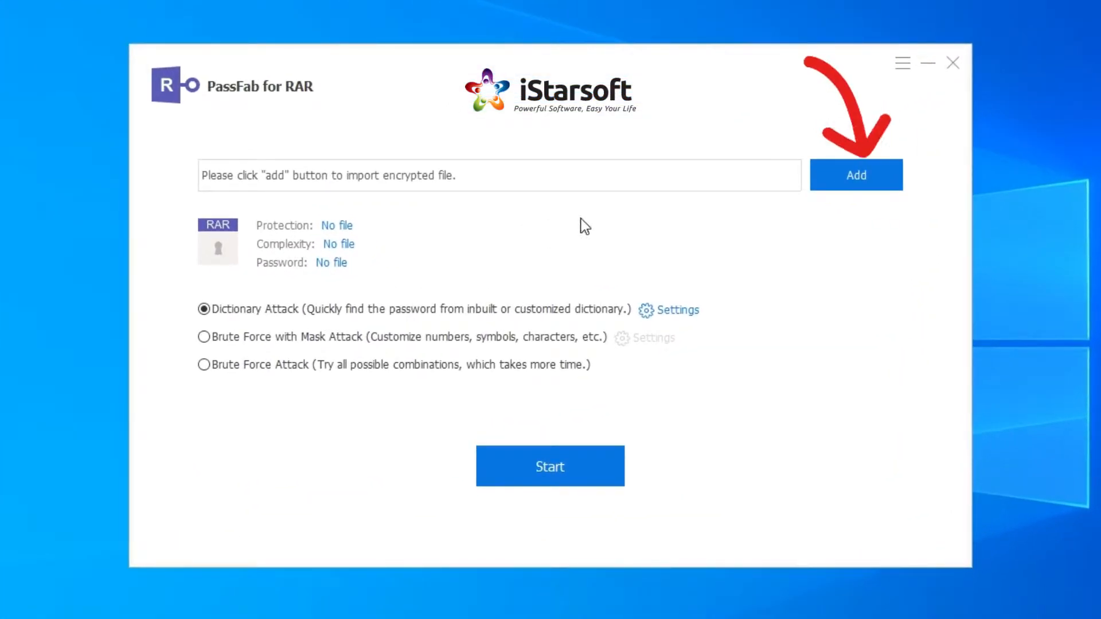
- Import the encrypted istarsoft.rar archive into PassFab for RAR
left_click(857, 175)
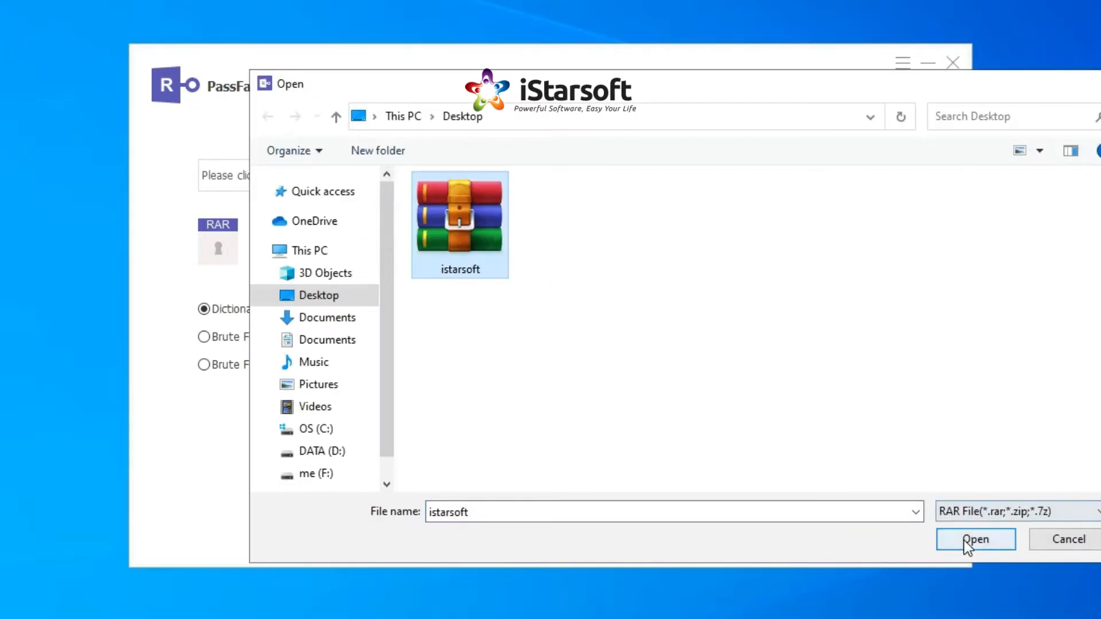
left_click(975, 539)
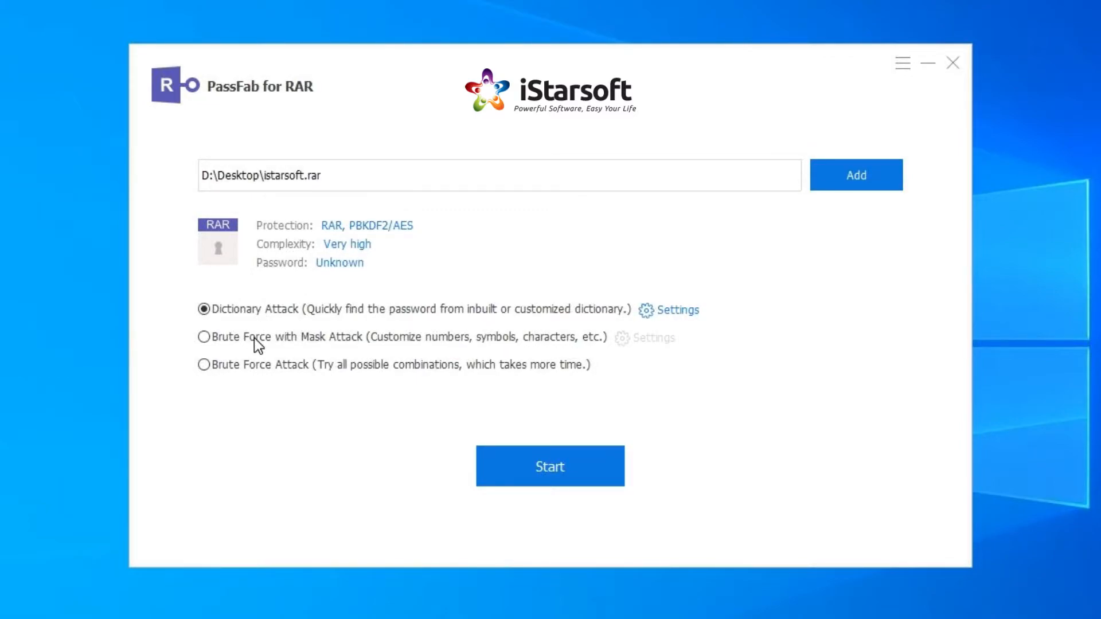
- Choose the Brute Force with Mask Attack and bring up its settings
left_click(203, 365)
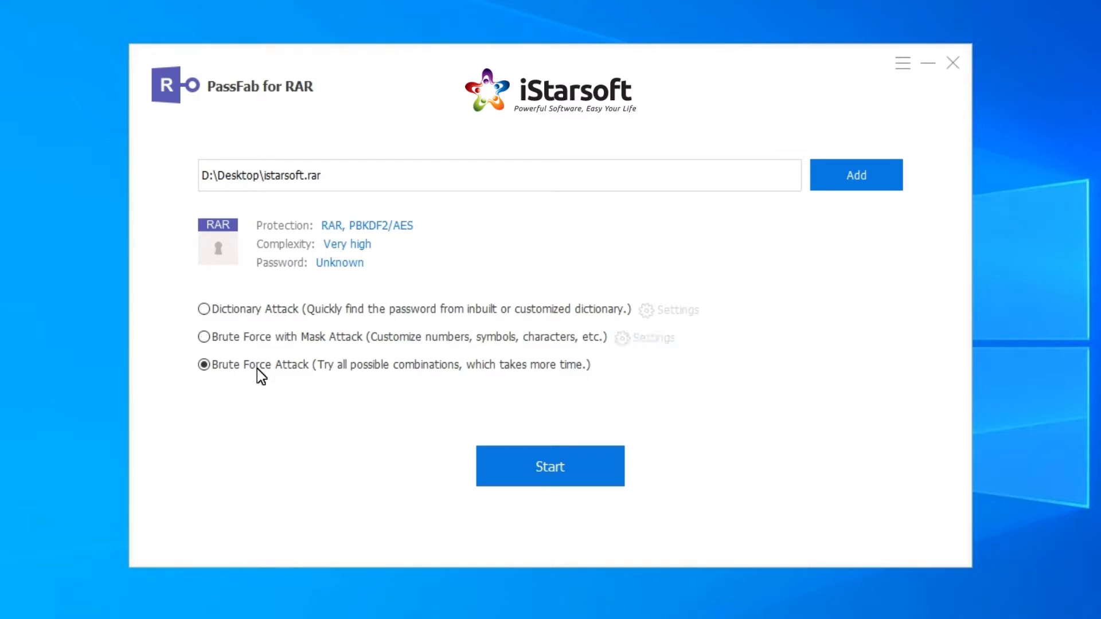
left_click(205, 337)
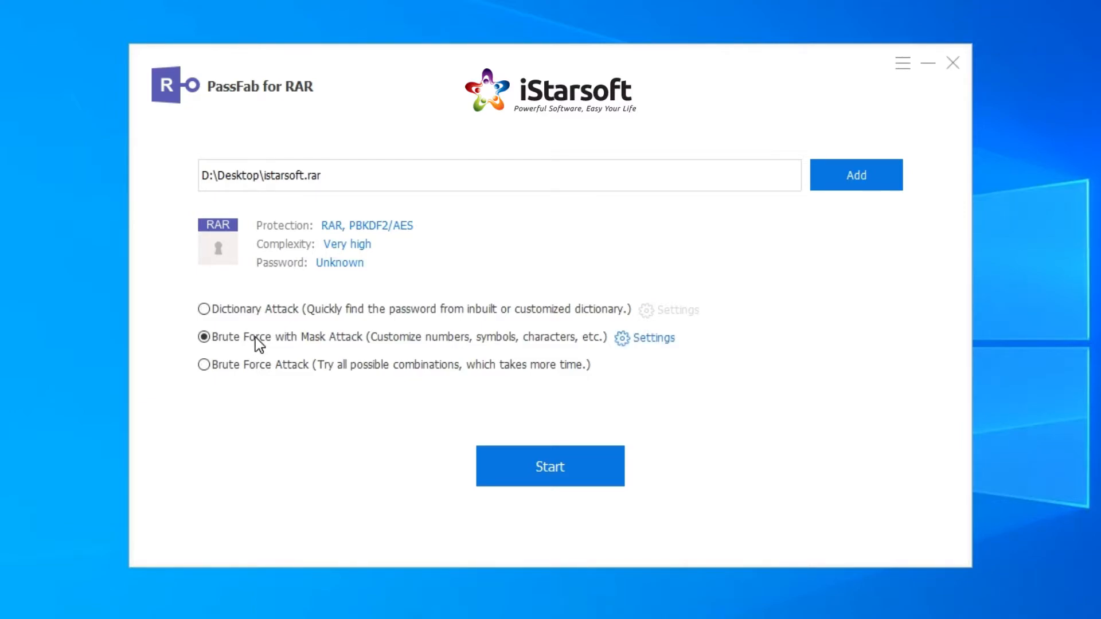
left_click(653, 338)
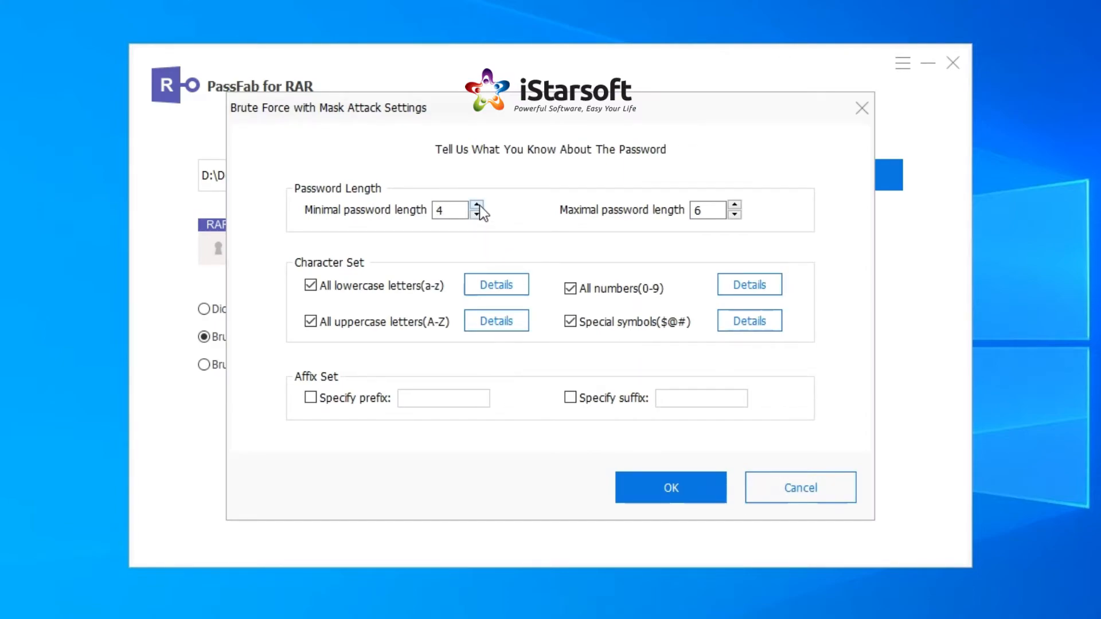
mouse_move(601, 214)
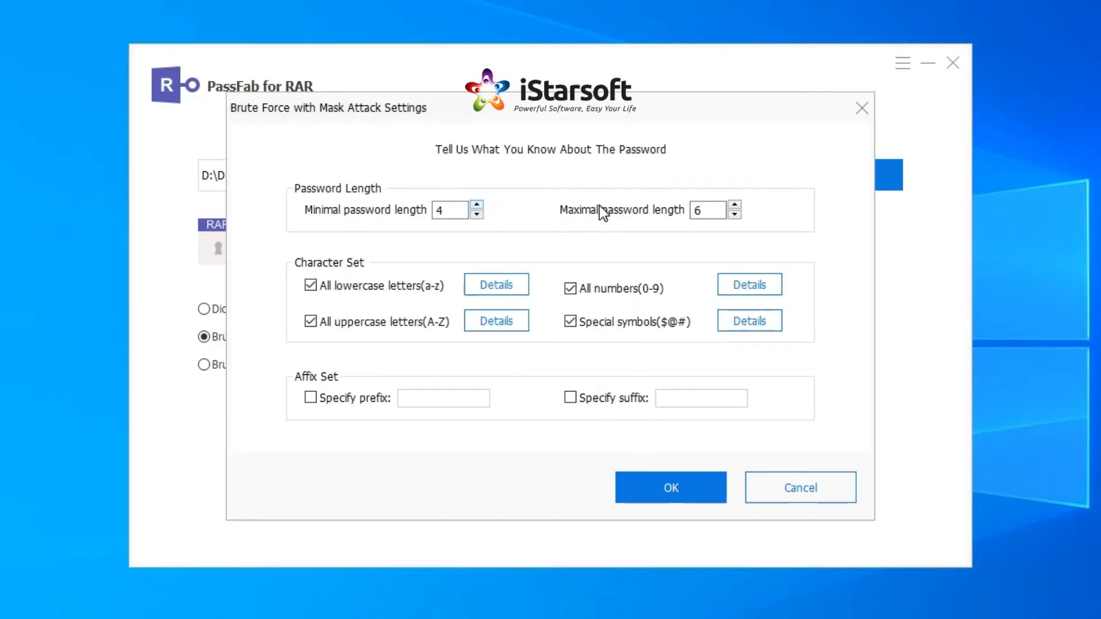
- Exclude uppercase letters (A-Z) from the mask character set and start the attack
left_click(310, 322)
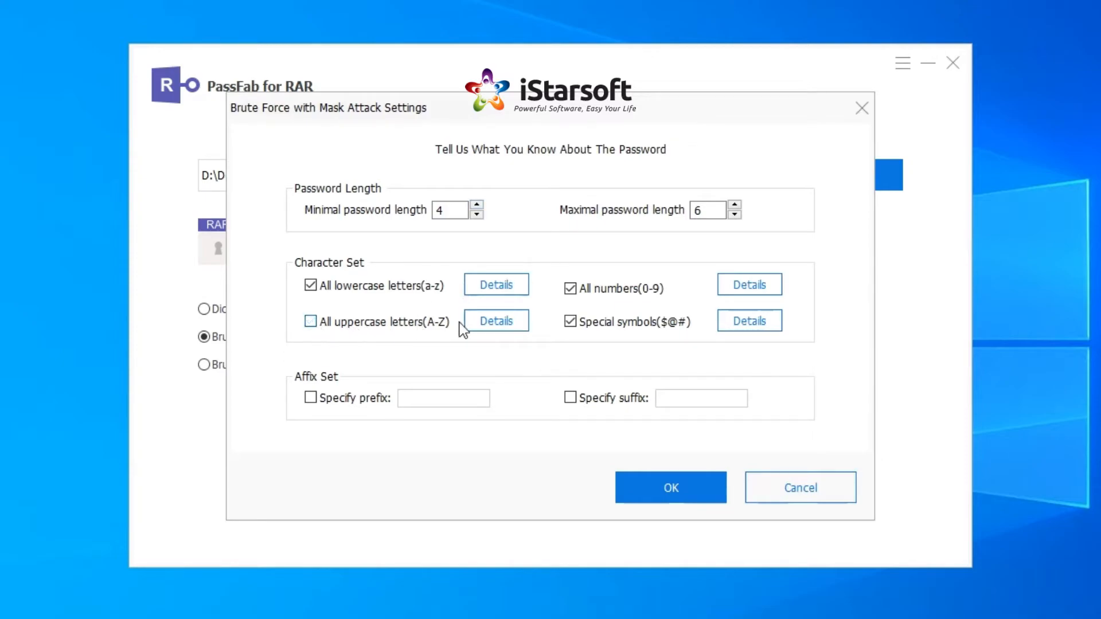
left_click(669, 487)
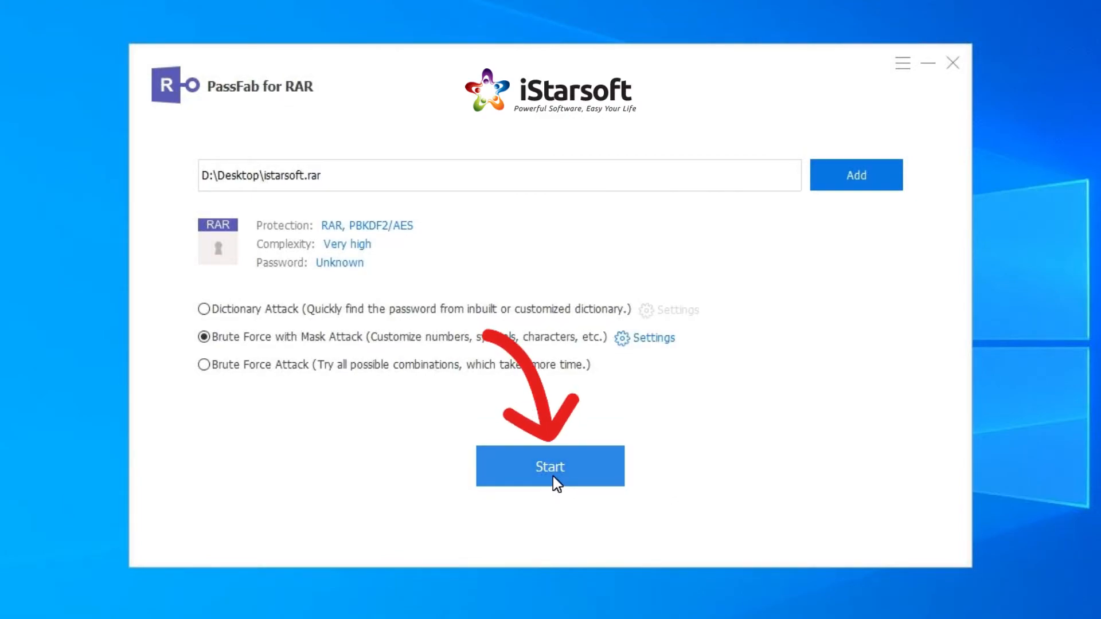
left_click(550, 466)
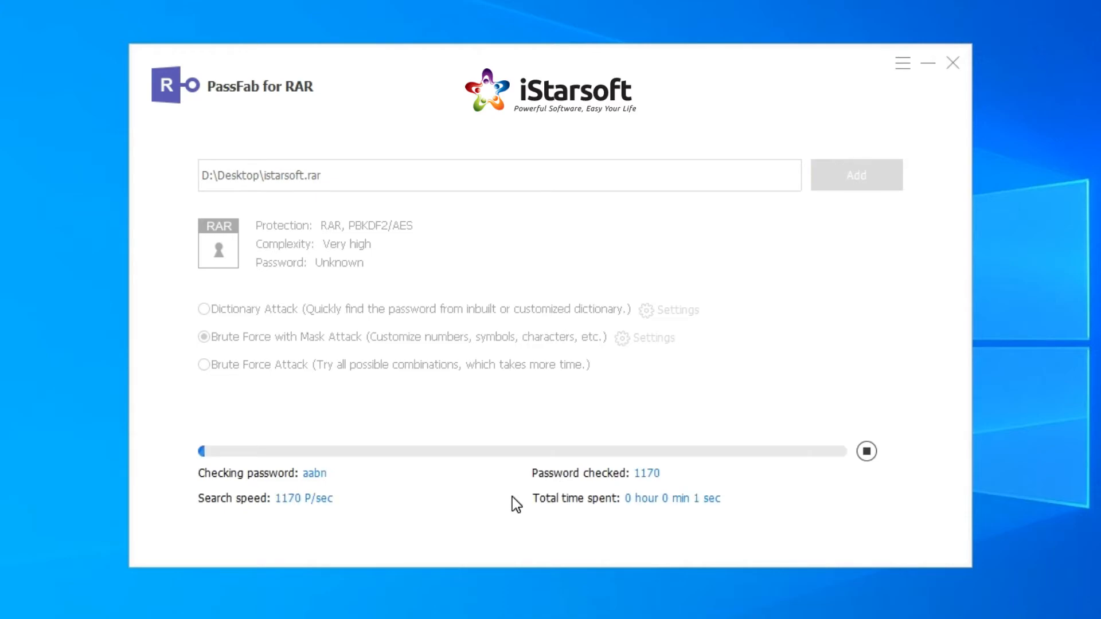